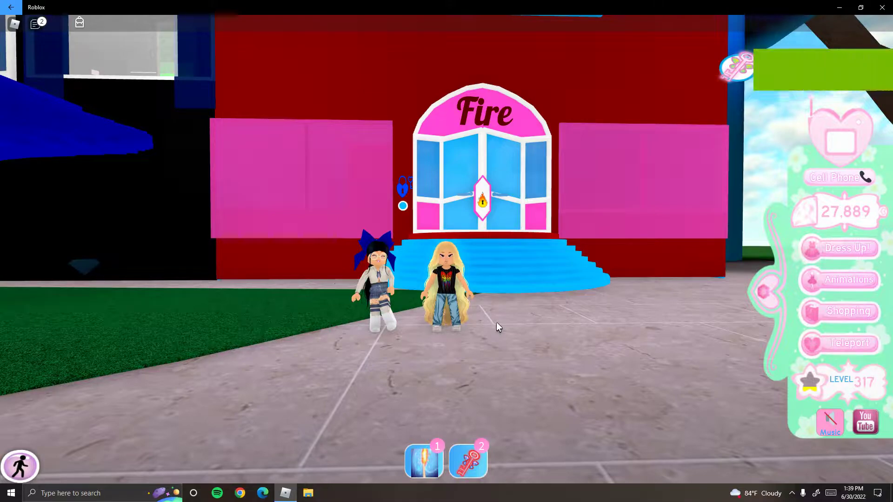
{"action": "mouse_move", "coordinate": [786, 66]}
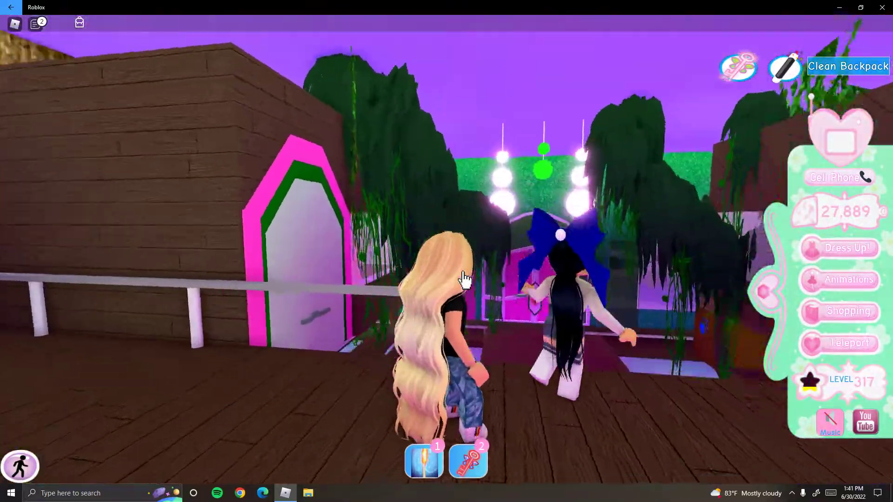
{"action": "mouse_move", "coordinate": [464, 279]}
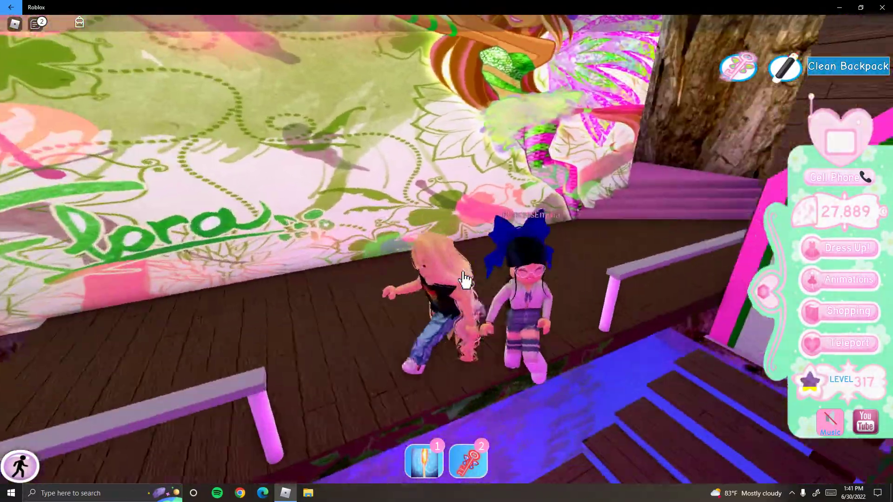